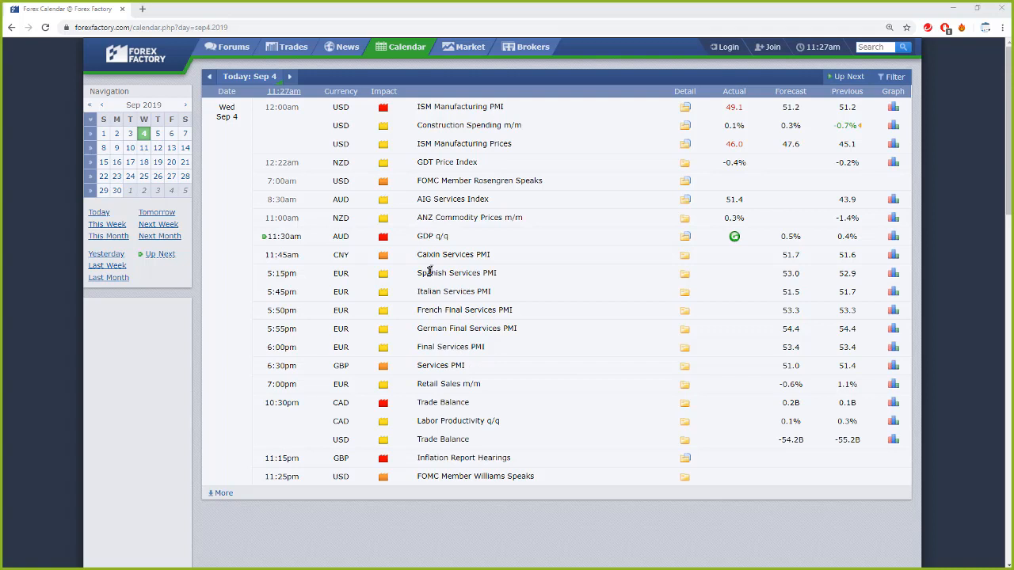
pyautogui.moveTo(446, 255)
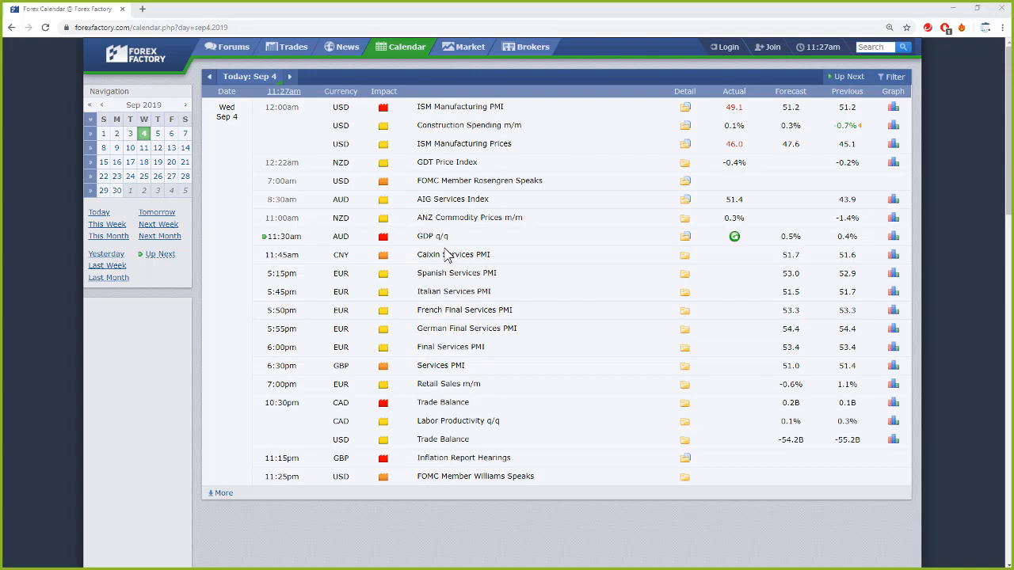
pyautogui.moveTo(499, 382)
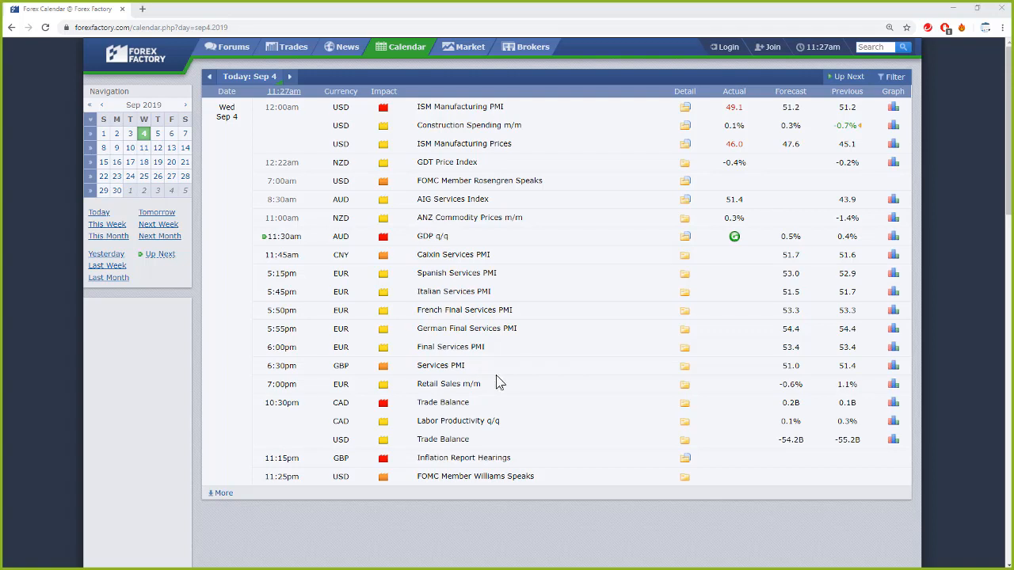
pyautogui.moveTo(293, 250)
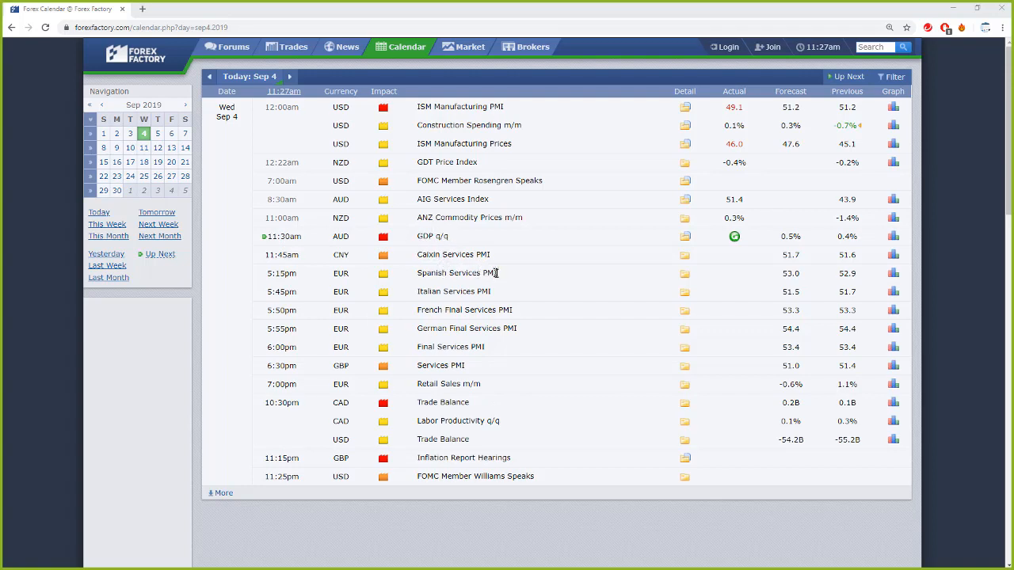
pyautogui.moveTo(599, 311)
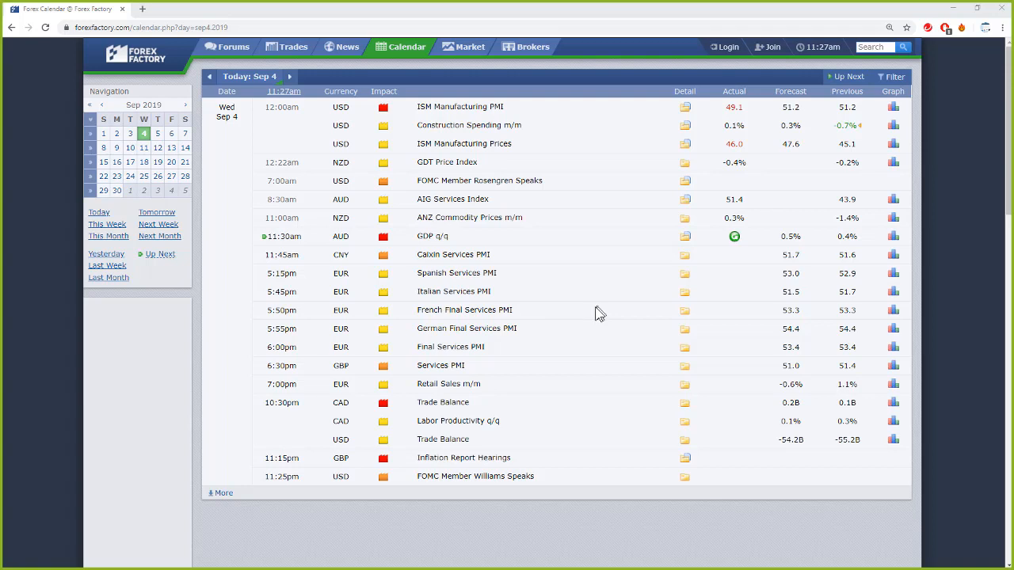
pyautogui.moveTo(377, 253)
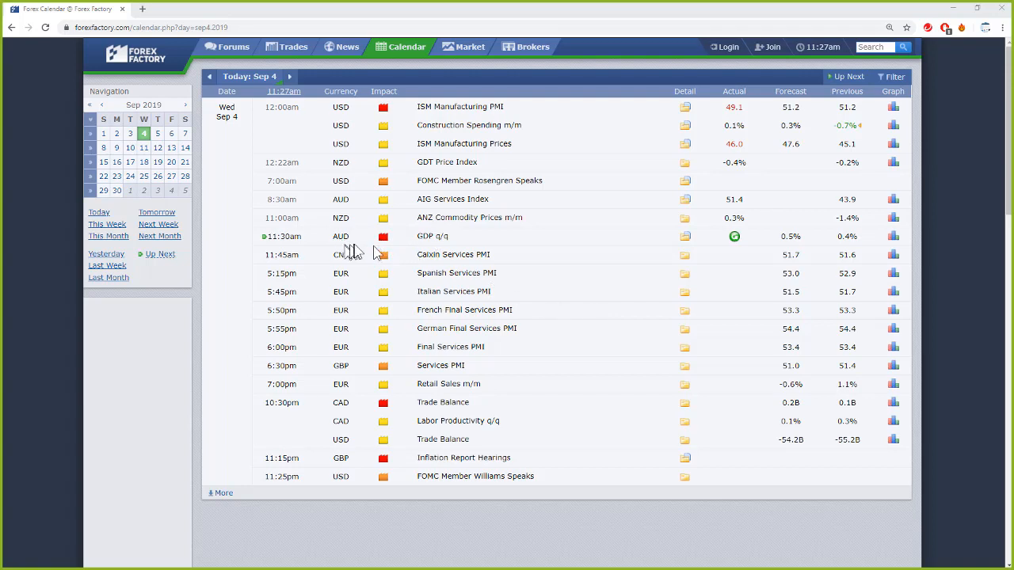
pyautogui.moveTo(410, 442)
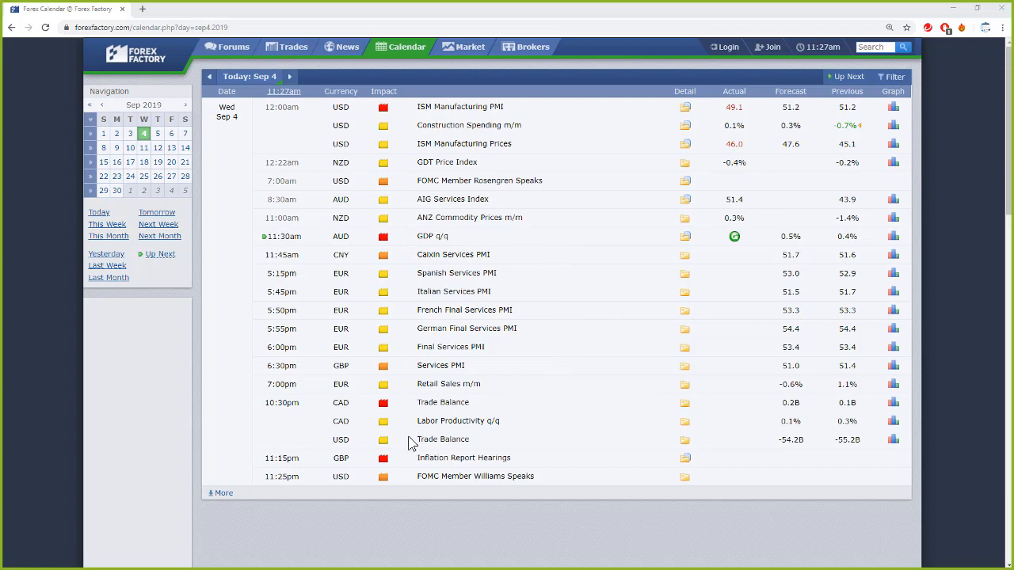
pyautogui.moveTo(393, 469)
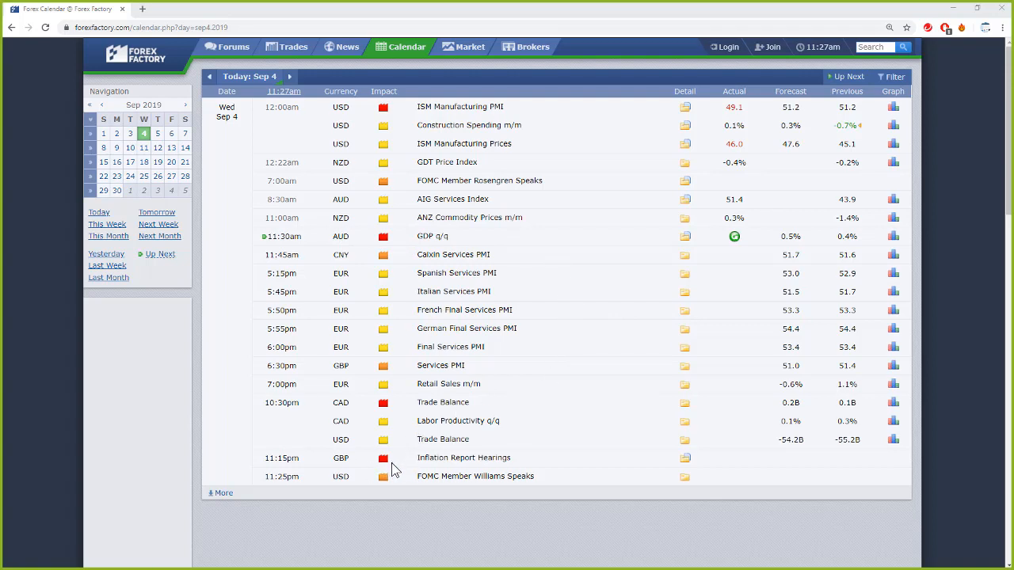
pyautogui.moveTo(447, 479)
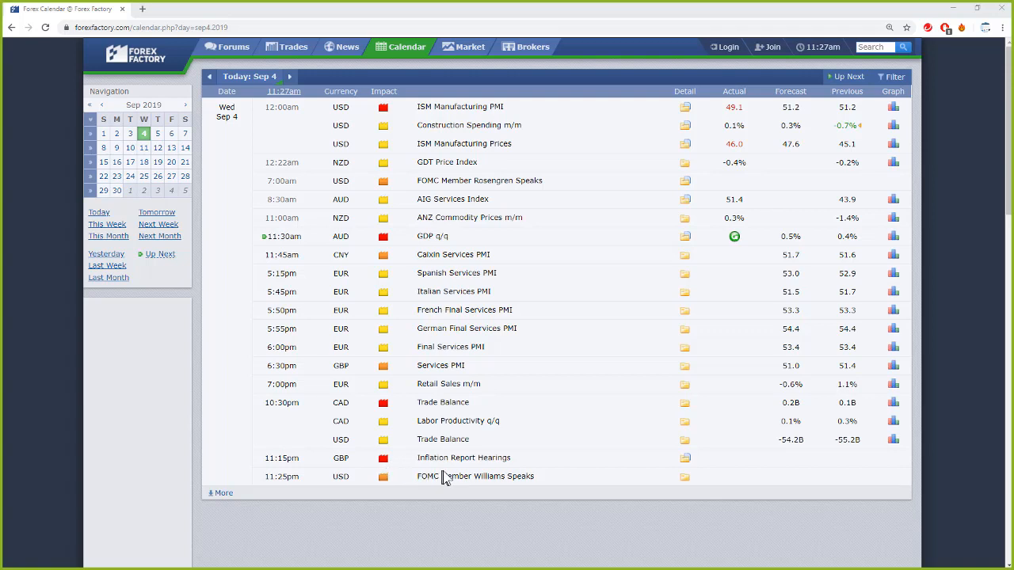
pyautogui.moveTo(434, 474)
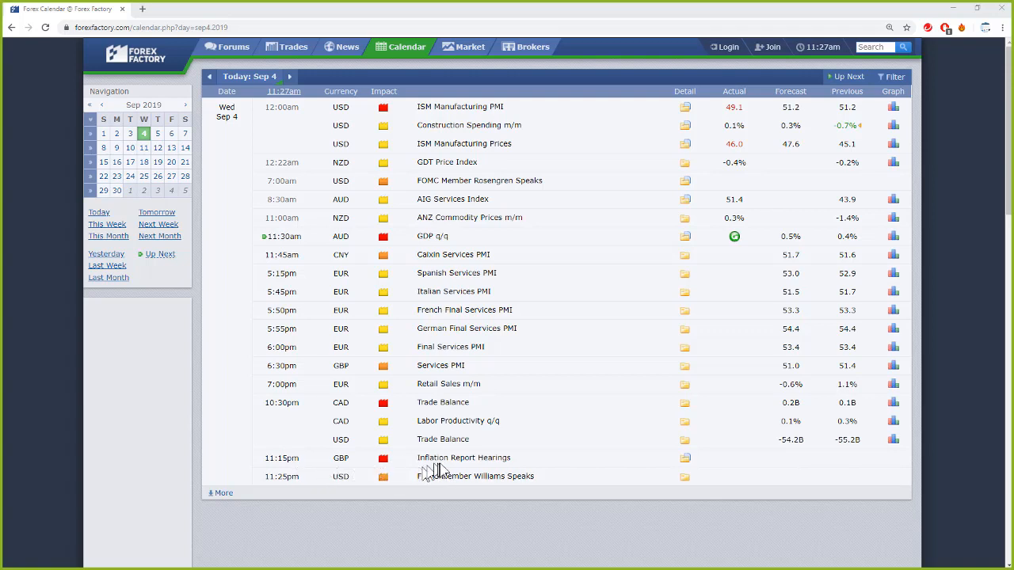
pyautogui.moveTo(409, 294)
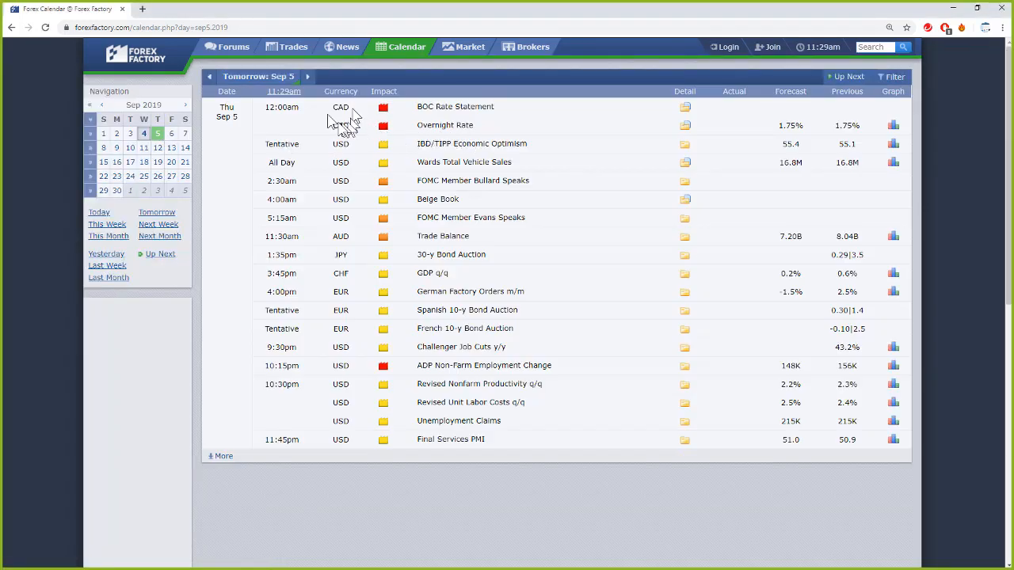
pyautogui.moveTo(460, 124)
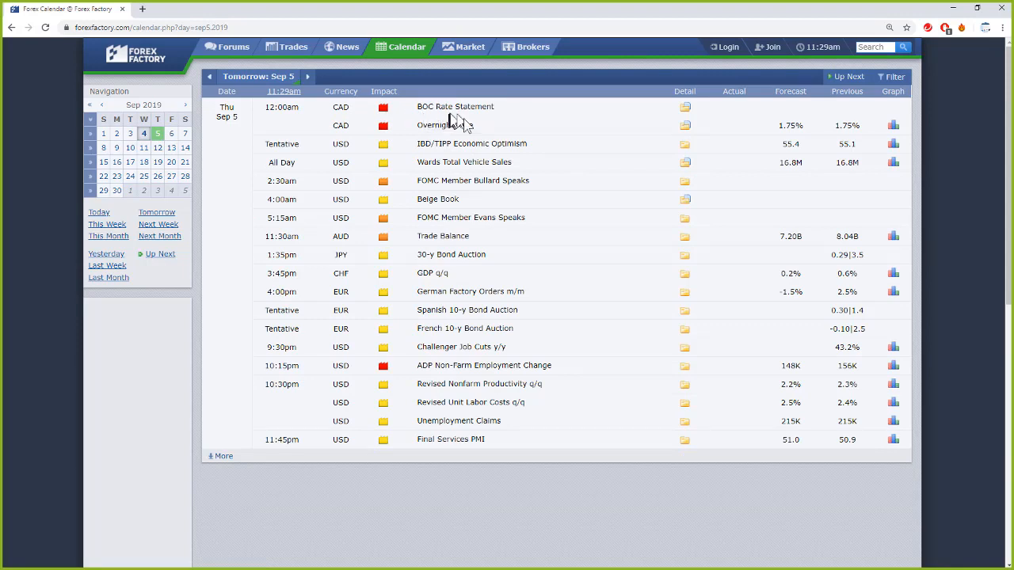
pyautogui.moveTo(456, 127)
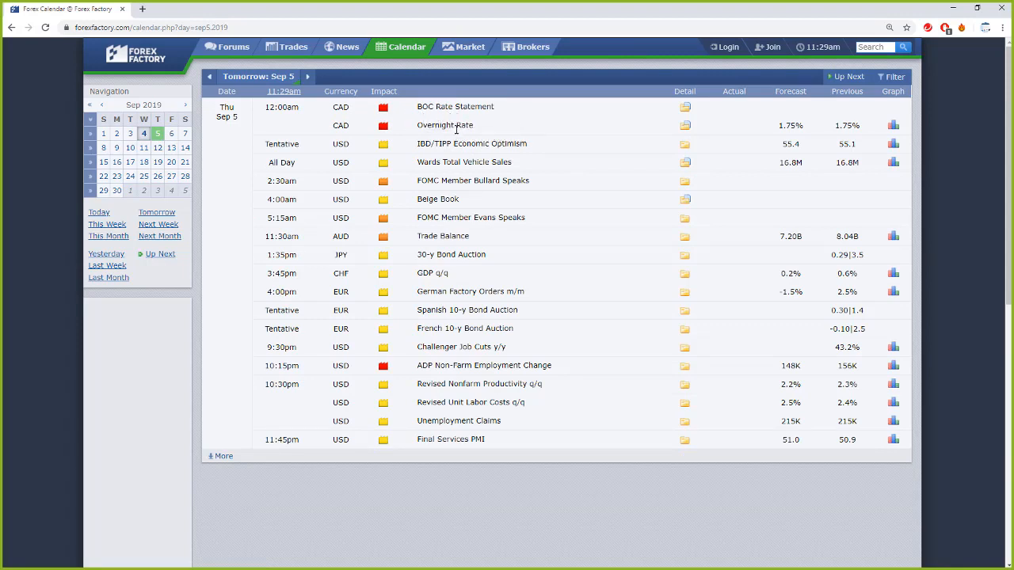
pyautogui.moveTo(642, 163)
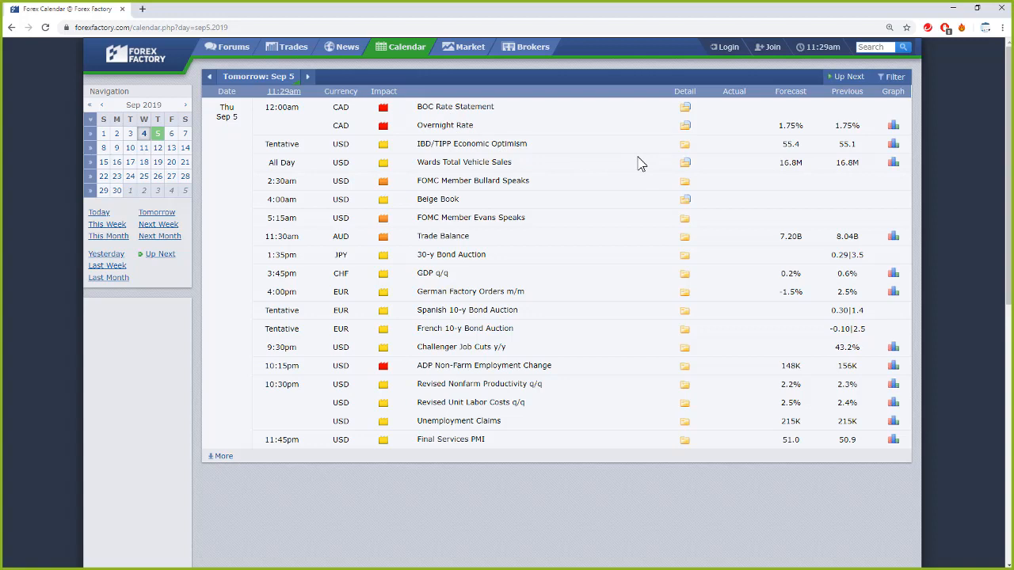
pyautogui.moveTo(547, 173)
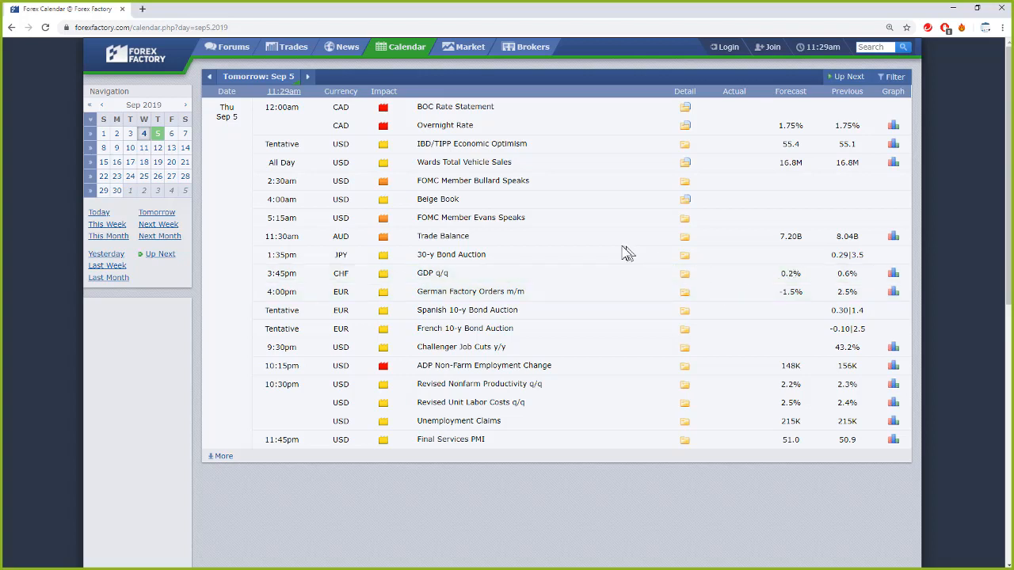
pyautogui.moveTo(555, 257)
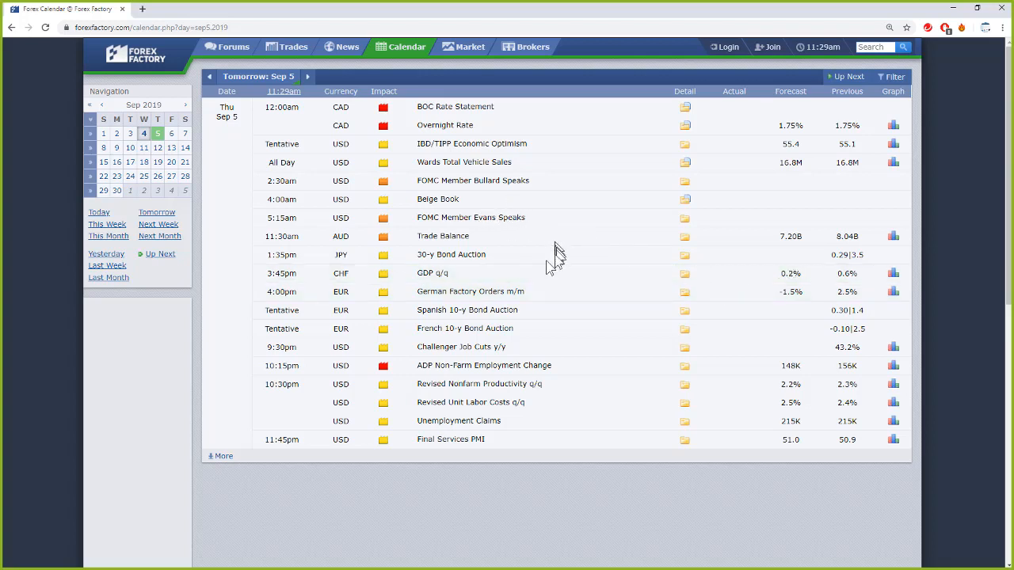
pyautogui.moveTo(985, 28)
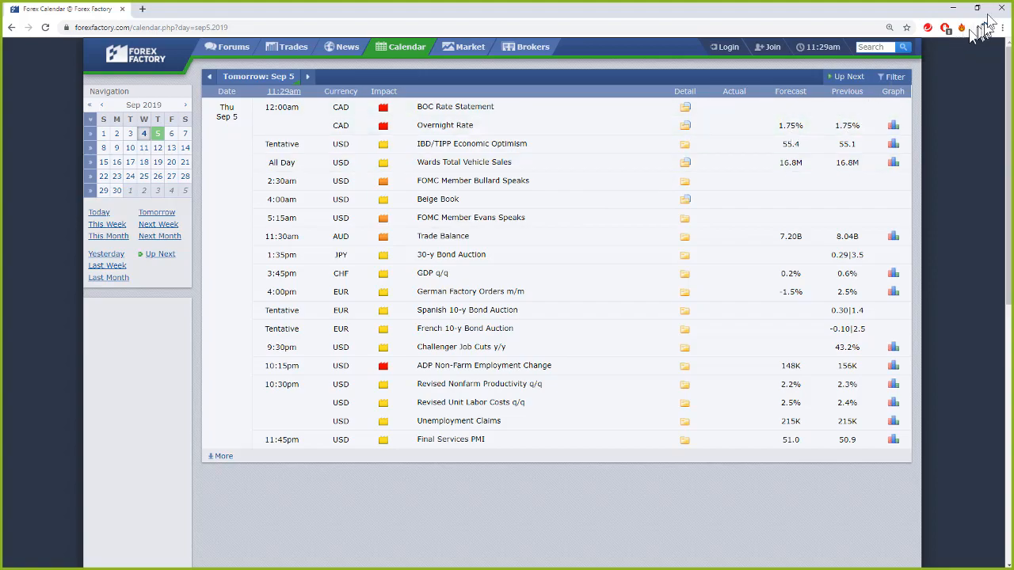